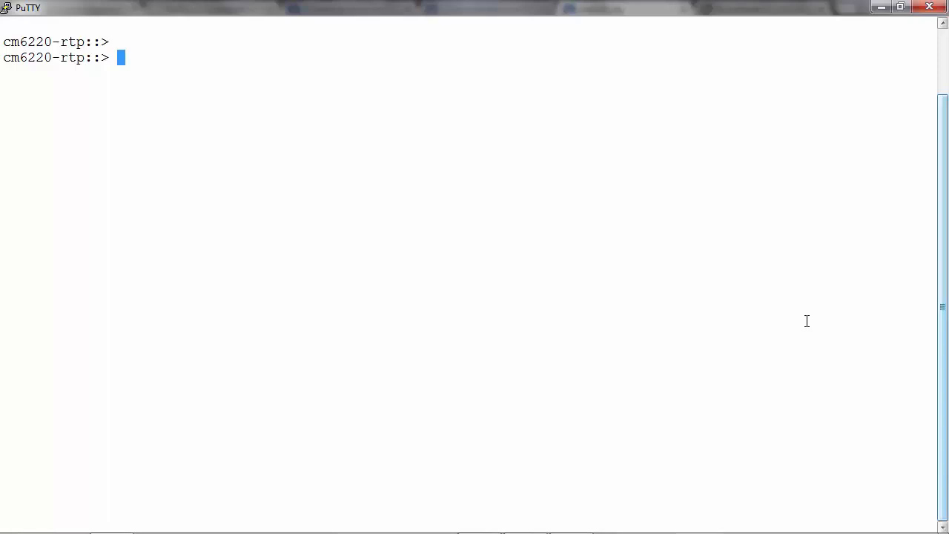
- Confirm all four cluster nodes are healthy, then enter advanced privilege mode with 'set adv'
text(cluster show)
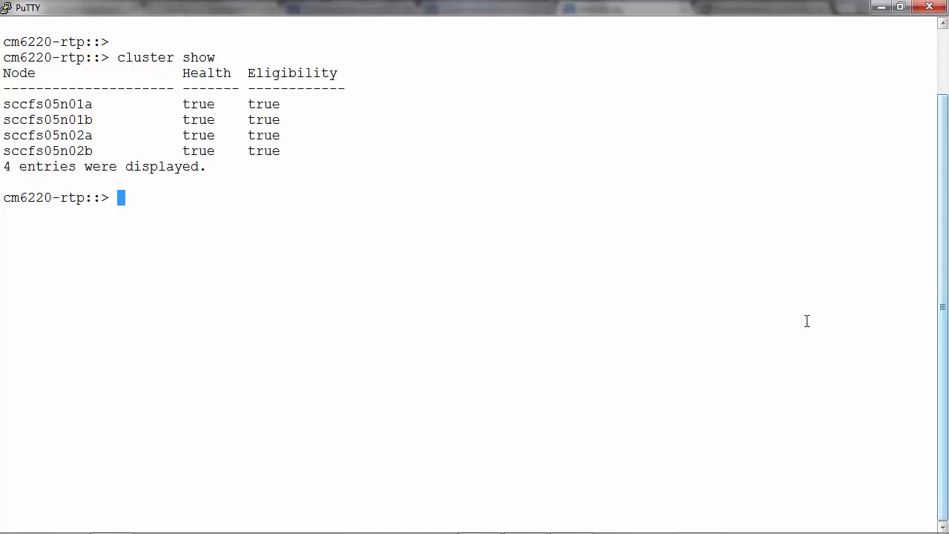
text(set)
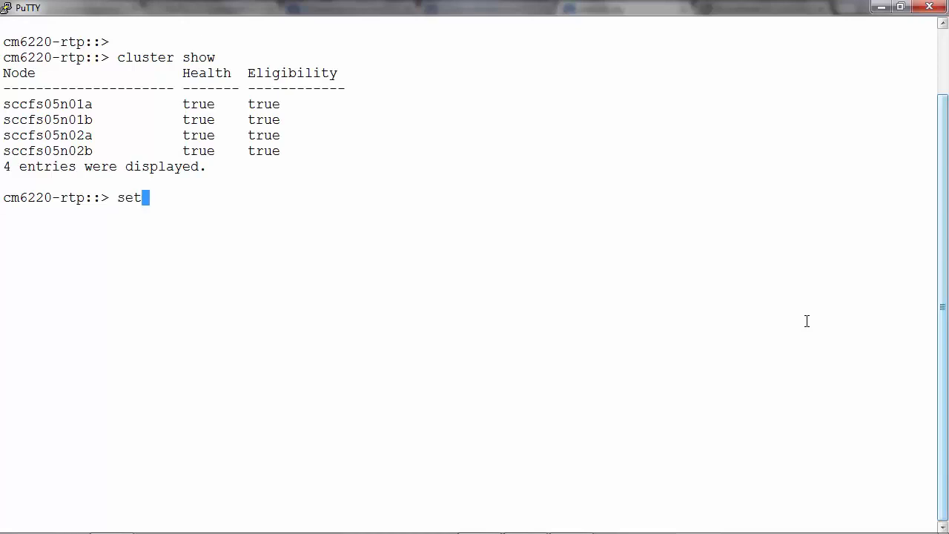
text(adv)
text(y)
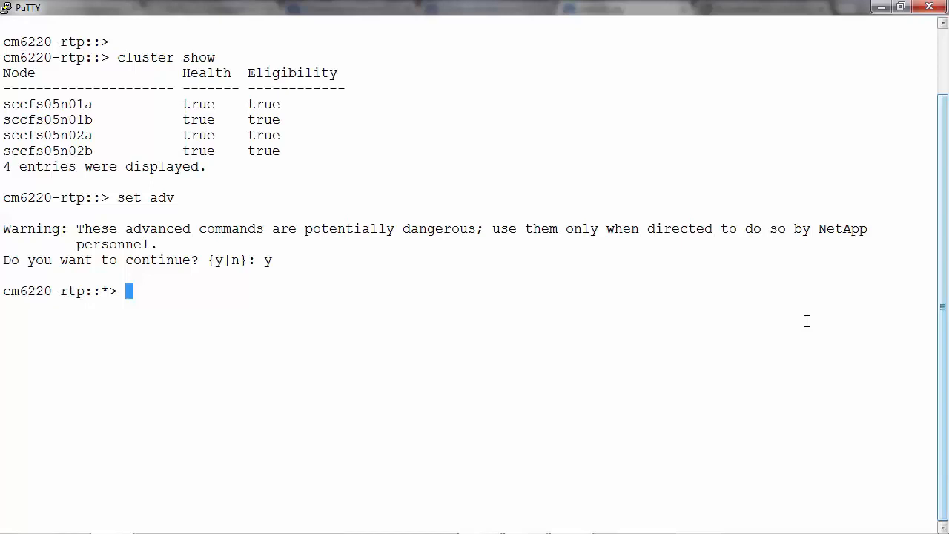
- Issue 'cluster unjoin -node sccfs05n02a', pasting the node name copied from the listing
text(cluster)
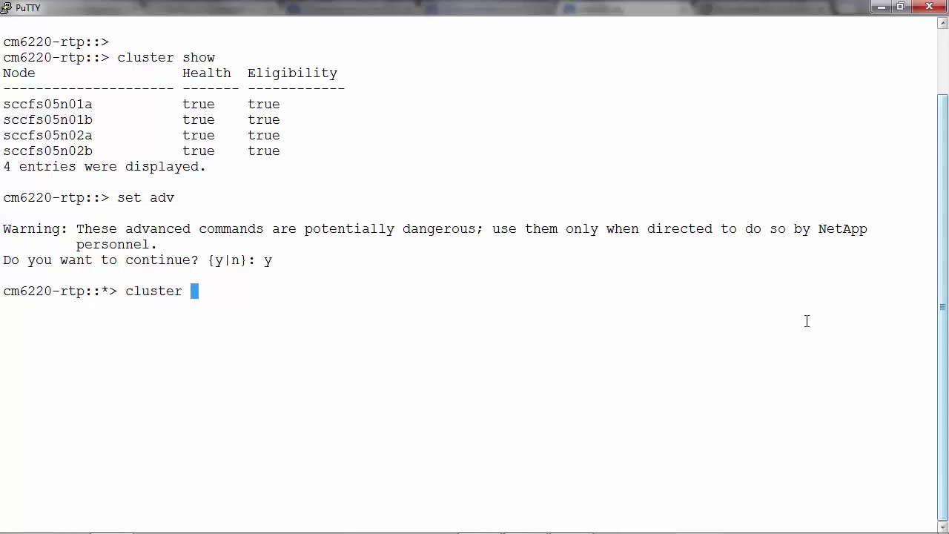
text(unjoin)
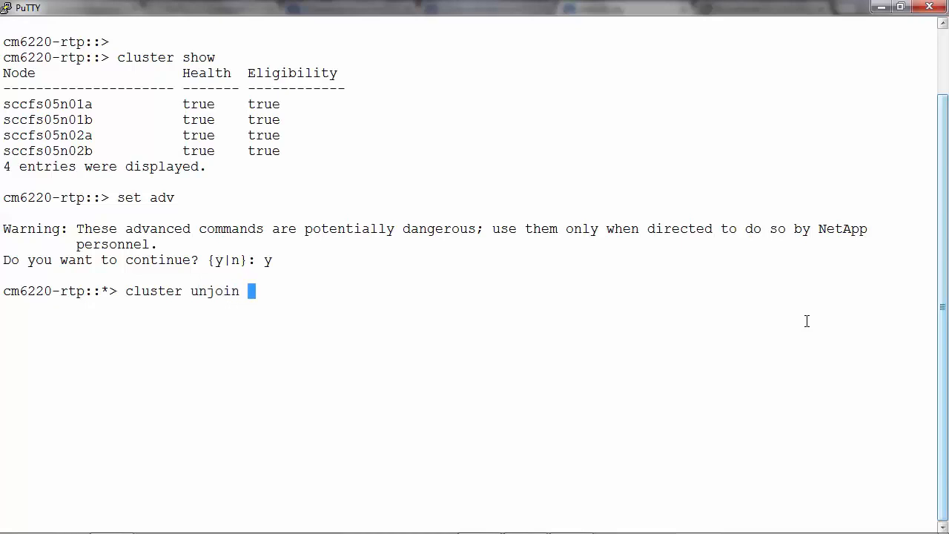
text(-node)
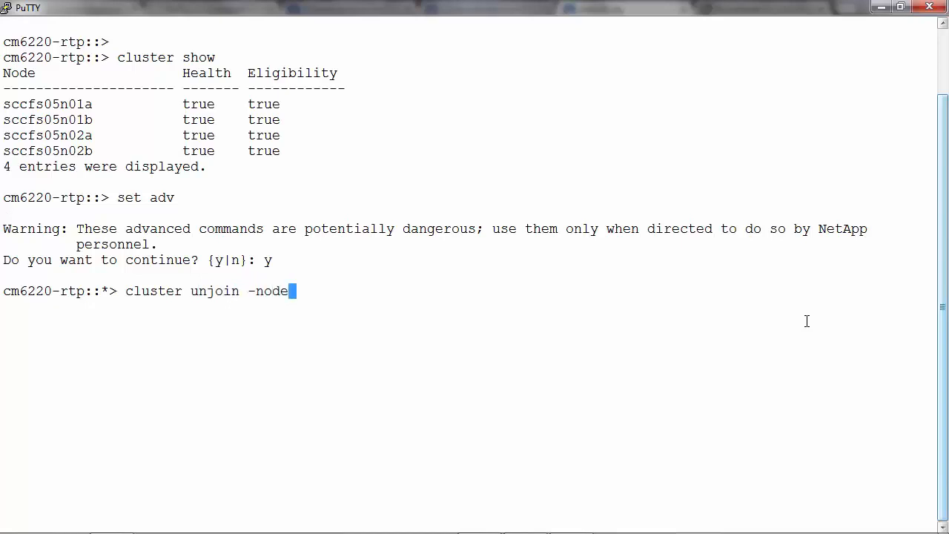
text(" ")
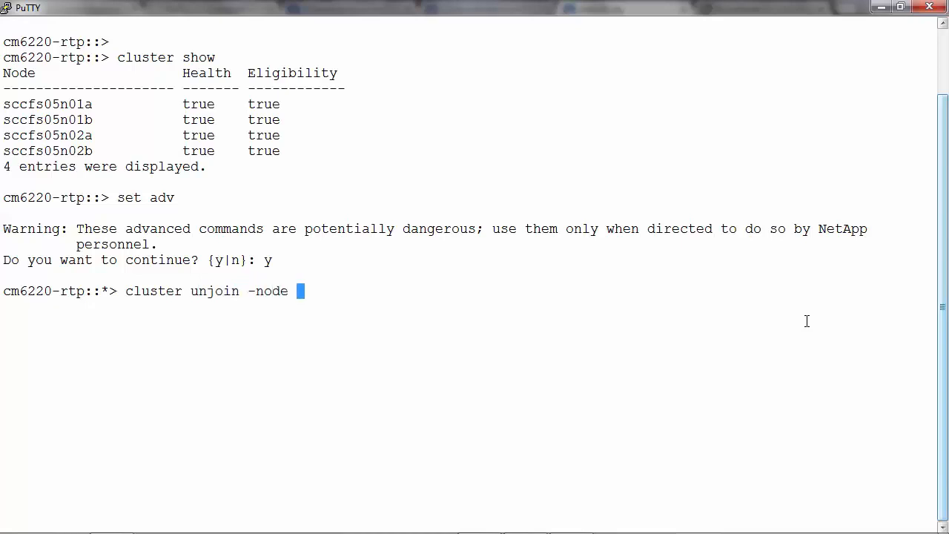
double_click(48, 135)
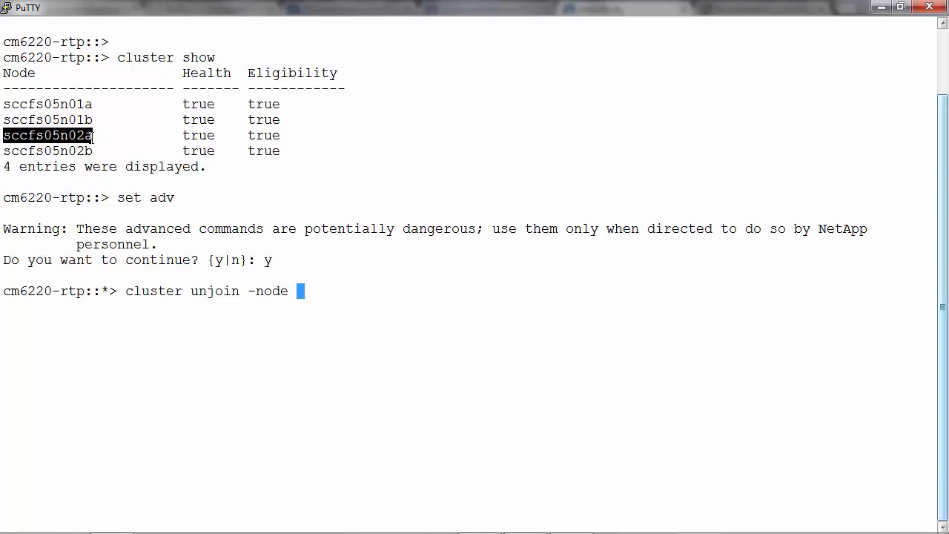
text(sccfs05n02a)
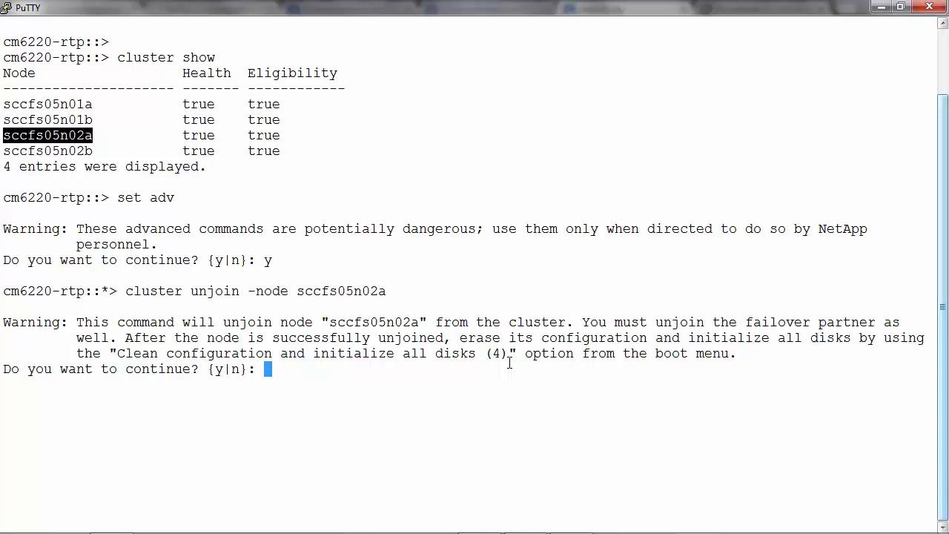
- Answer y and clear the 10.61.84.160 session down to the ::*> prompt
text(y)
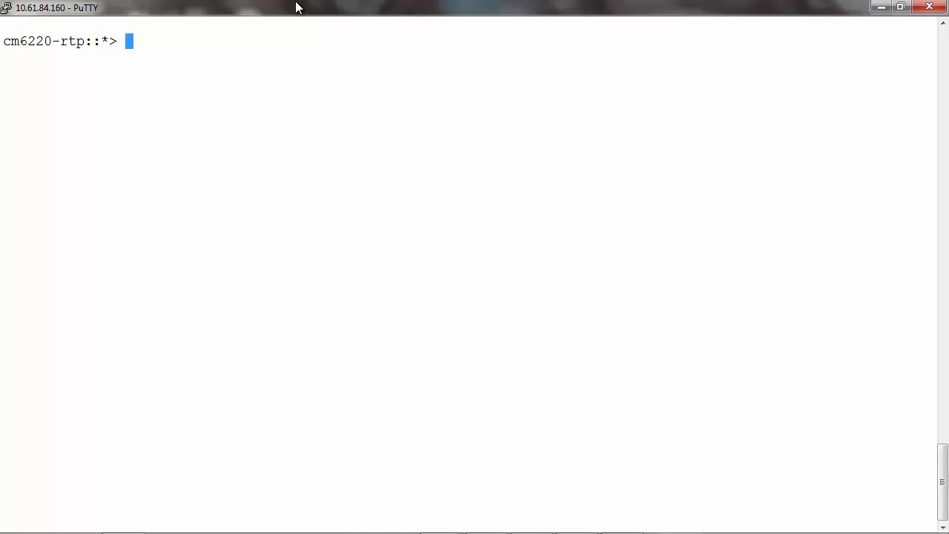
- Rerun 'cluster show' and 'cluster unjoin -node sccfs05n02a', confirming with y
text(cluster show)
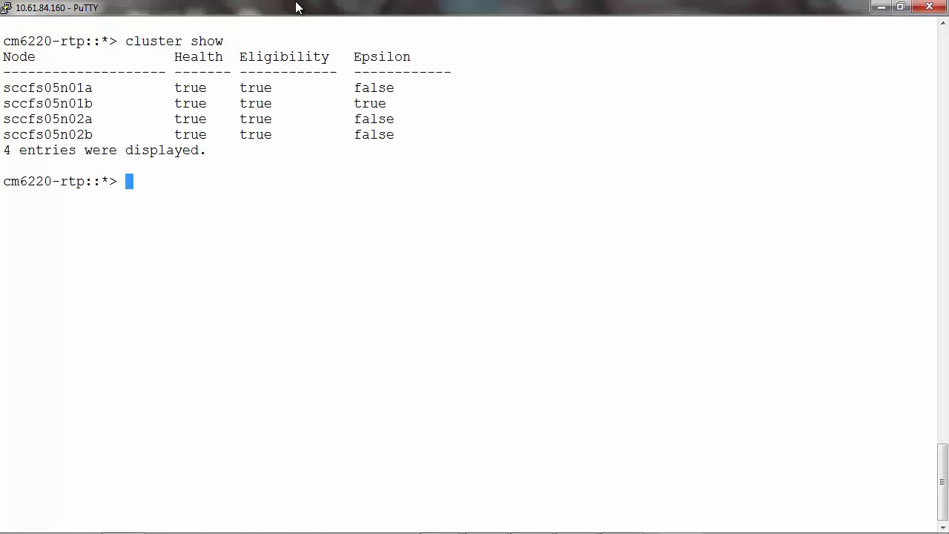
text(cluster)
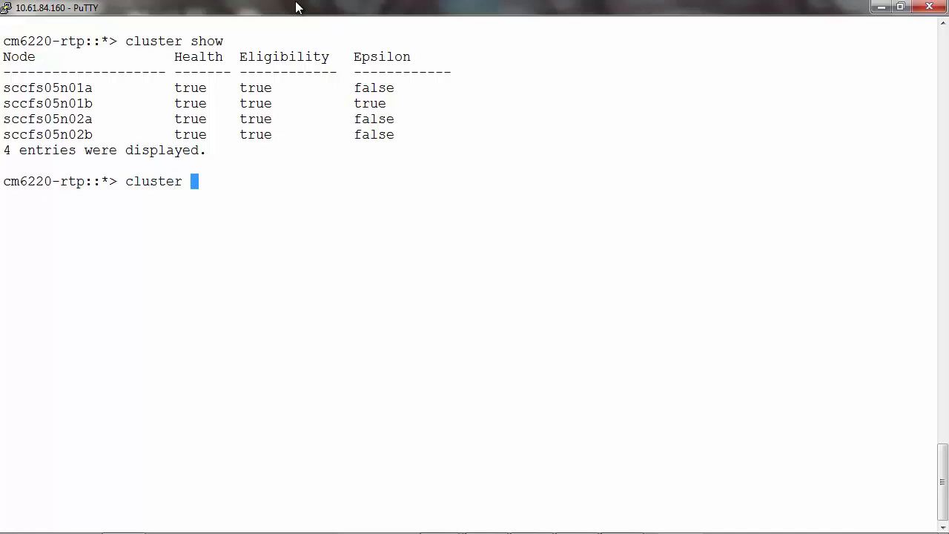
text(unjoin -node)
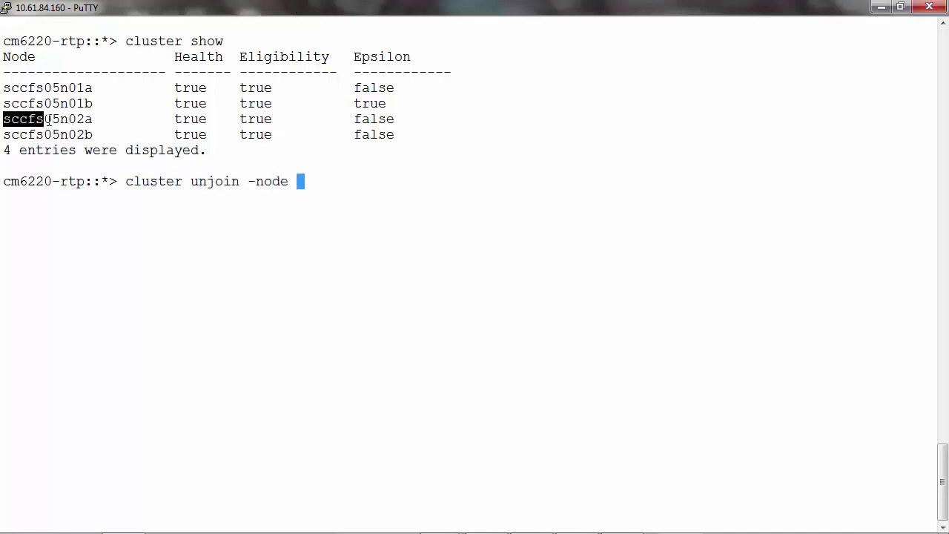
text(sccfs05n02a)
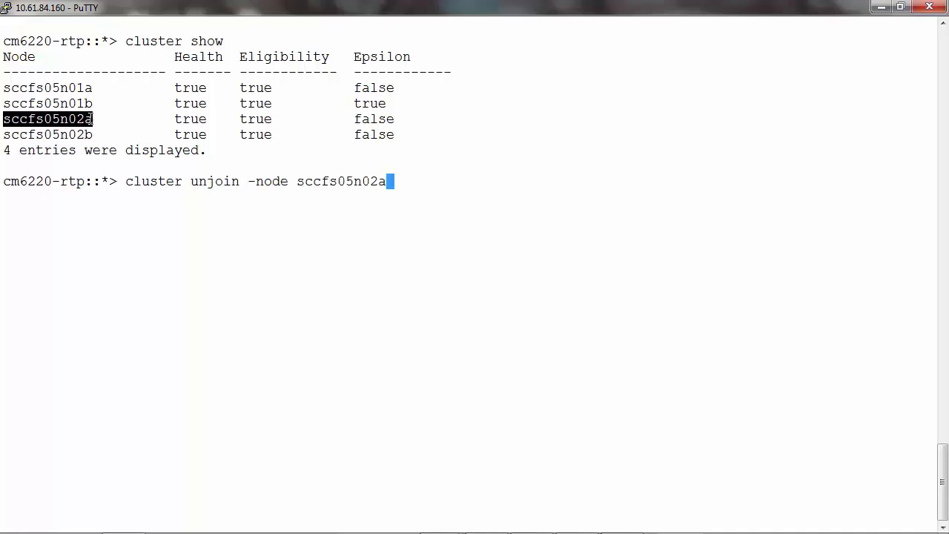
mouse_move(470, 276)
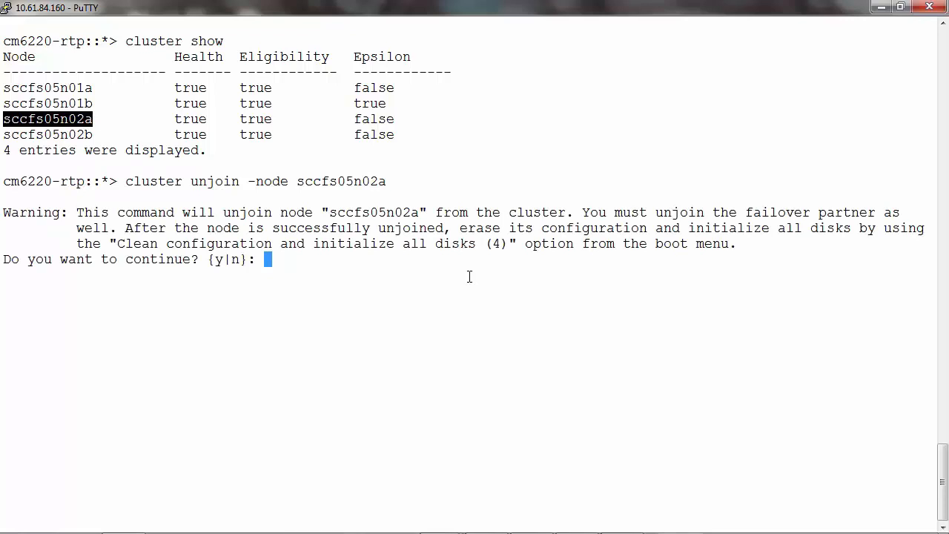
text(ystem)
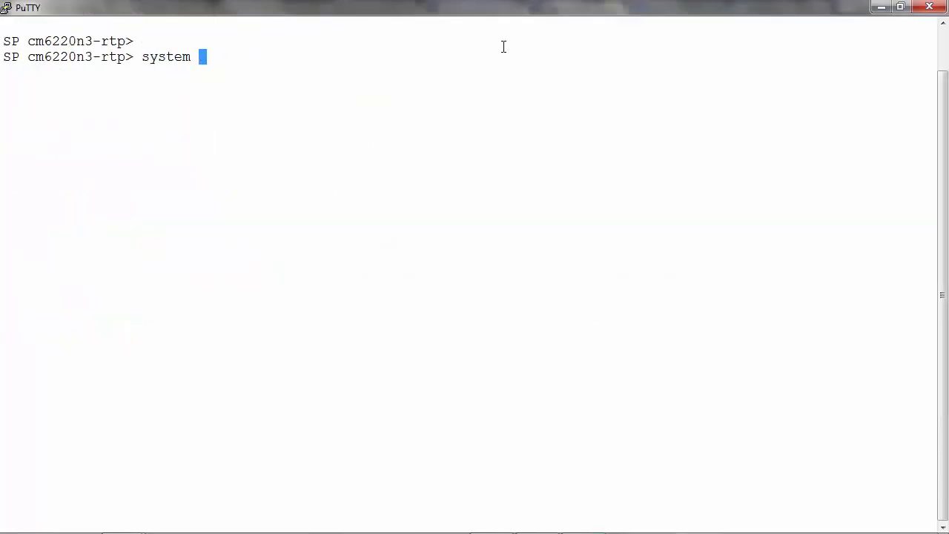
- Reach the node's boot menu via 'system console' and select option 4 to initialize disks
text(console)
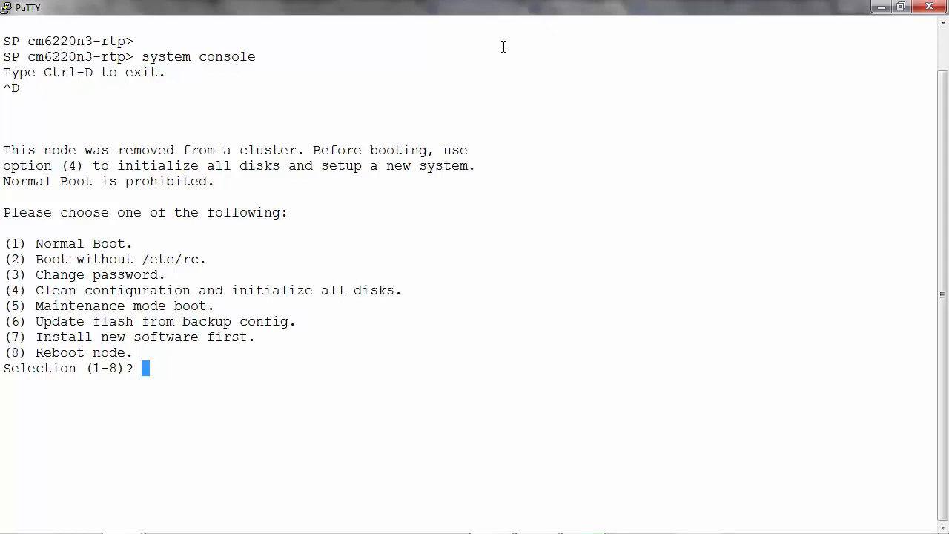
text(4)
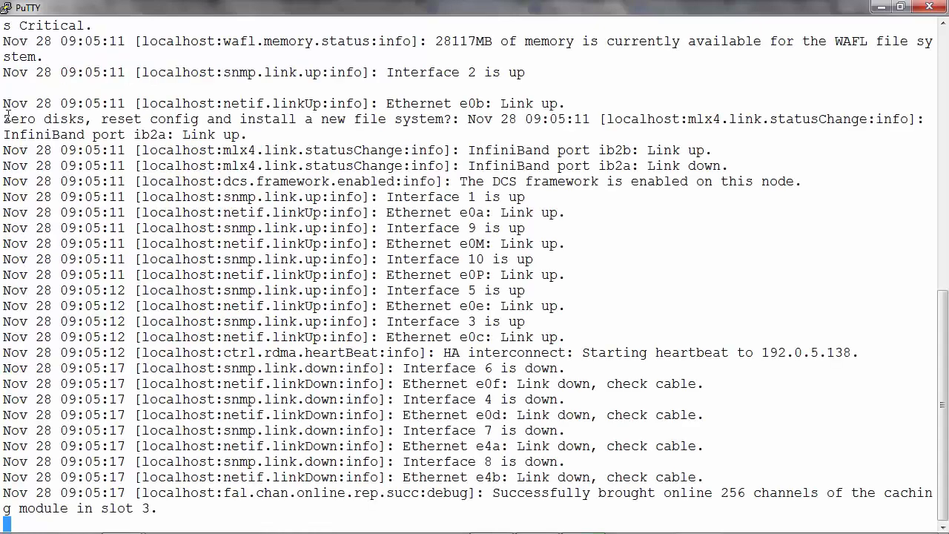
- Scroll through the console while disk zeroing prints progress dots
drag(3, 119, 156, 119)
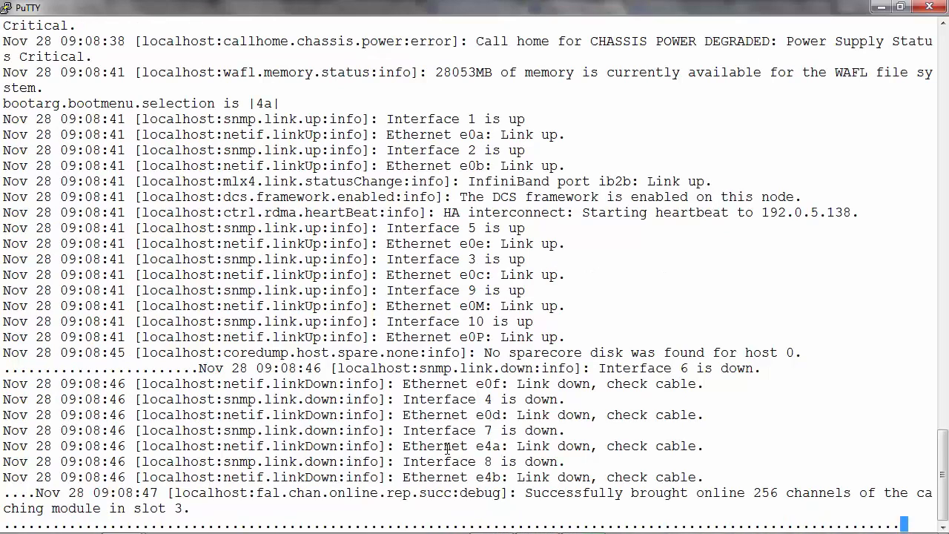
scroll(down, 3)
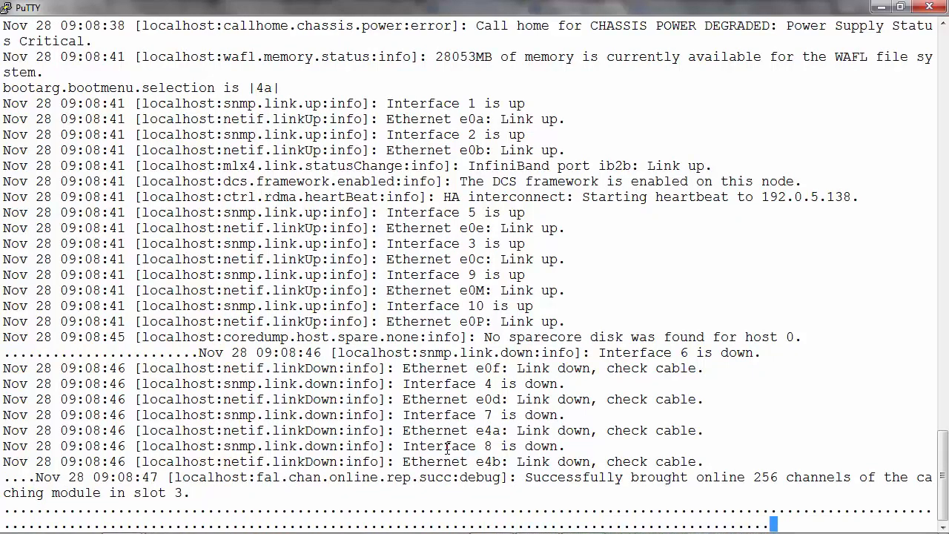
scroll(down, 3)
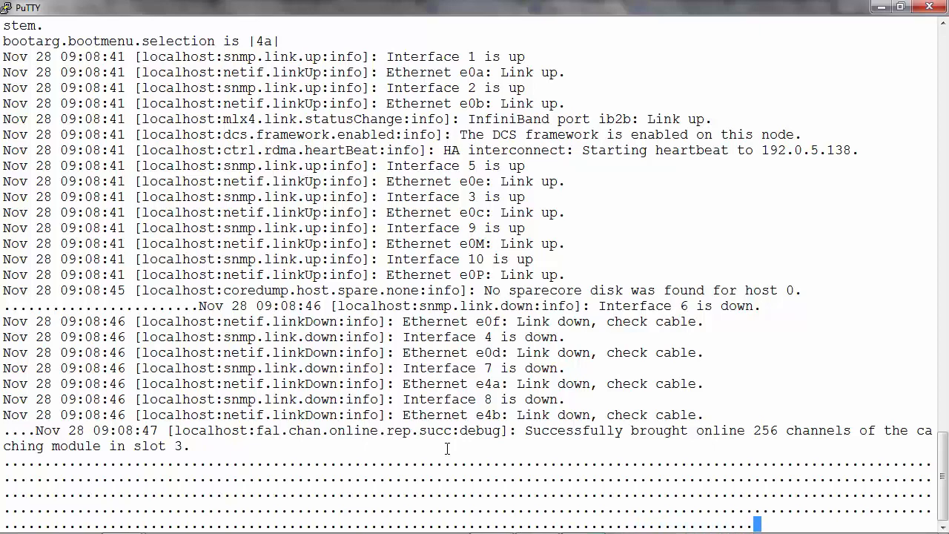
scroll(down, 3)
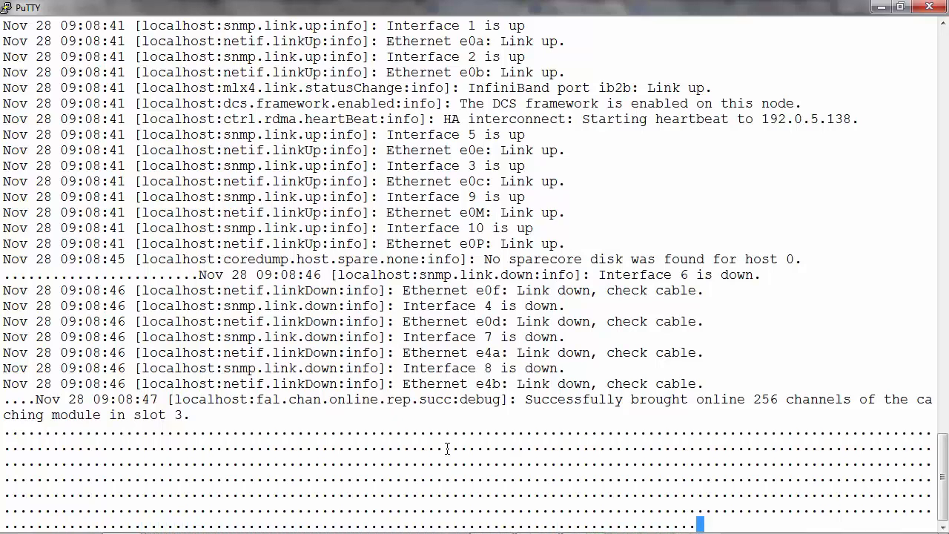
scroll(down, 3)
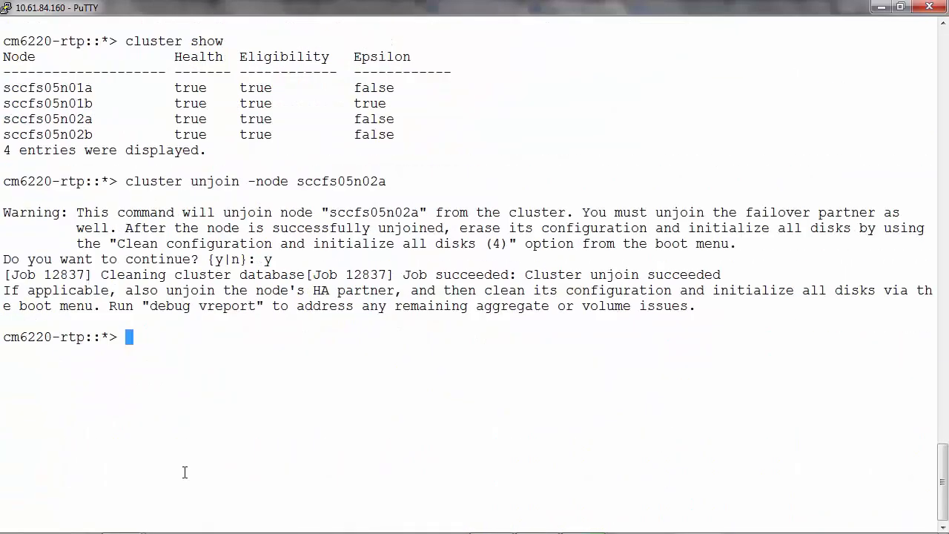
- Back in the 10.61.84.160 session, start typing a new 'cluster' command
text(cluster)
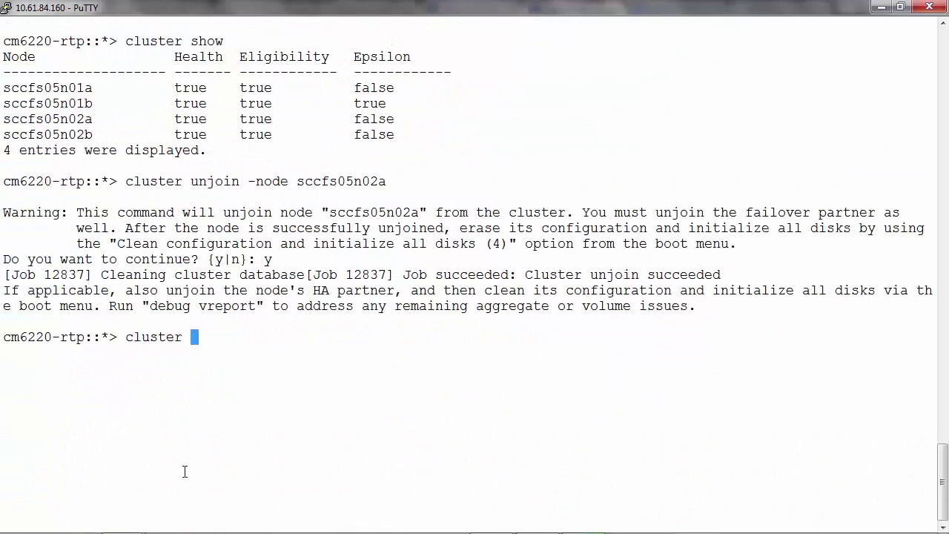